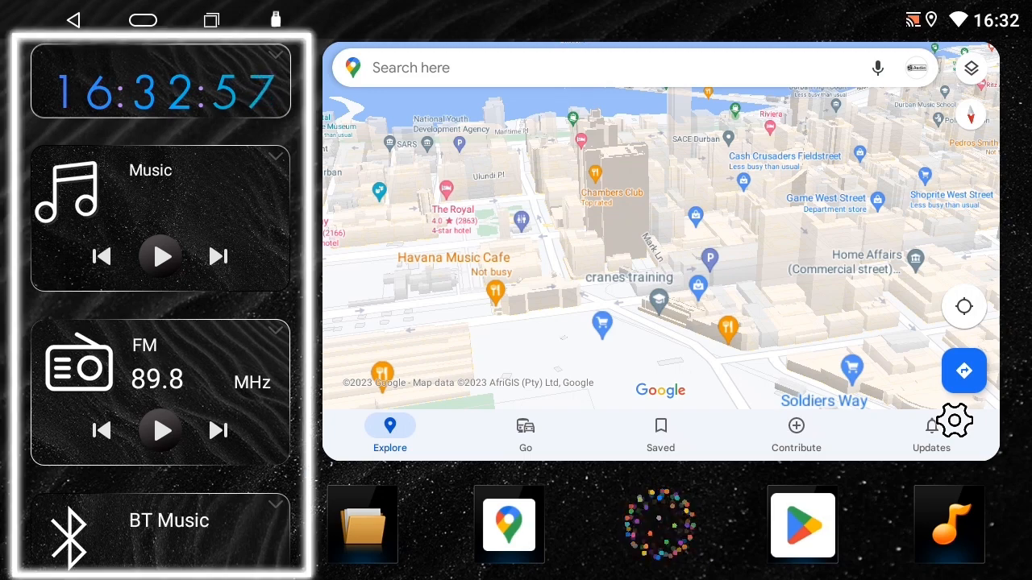
Step: Open the Select App list from the Google Maps widget's settings gear
left_click(160, 218)
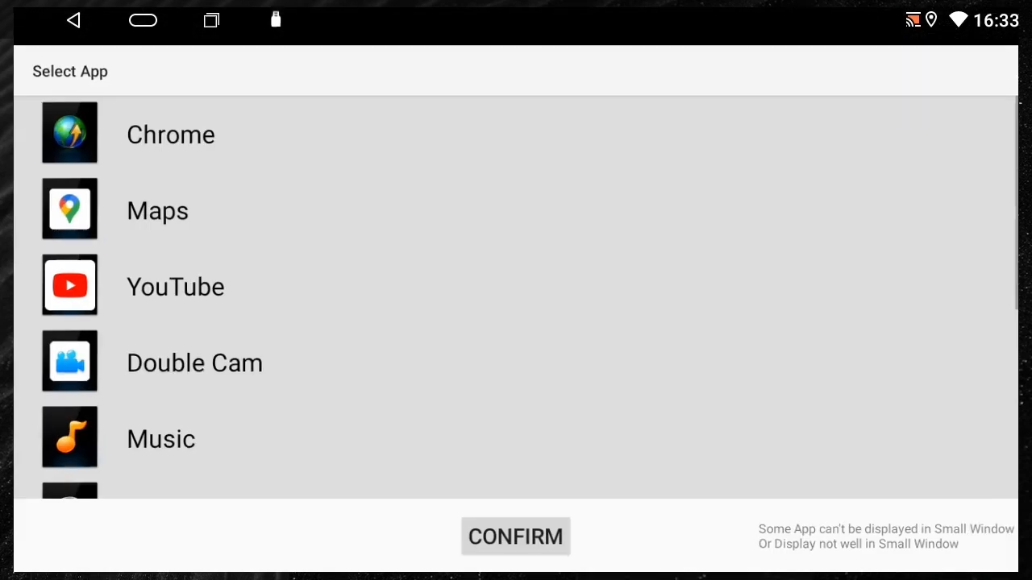
Step: Choose Music from the Select App list and confirm it as the central widget's app
scroll("down", 3)
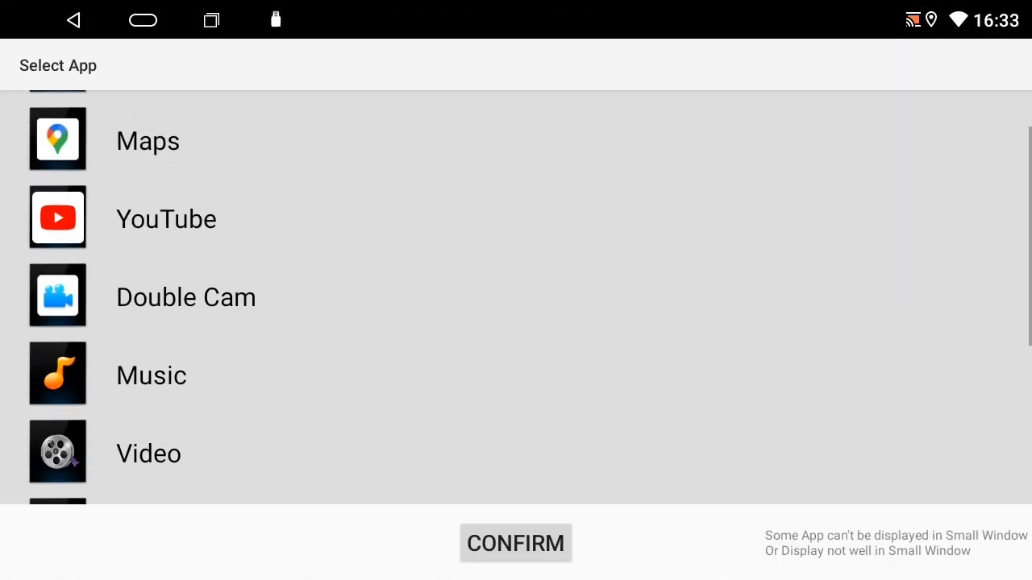
scroll("down", 3)
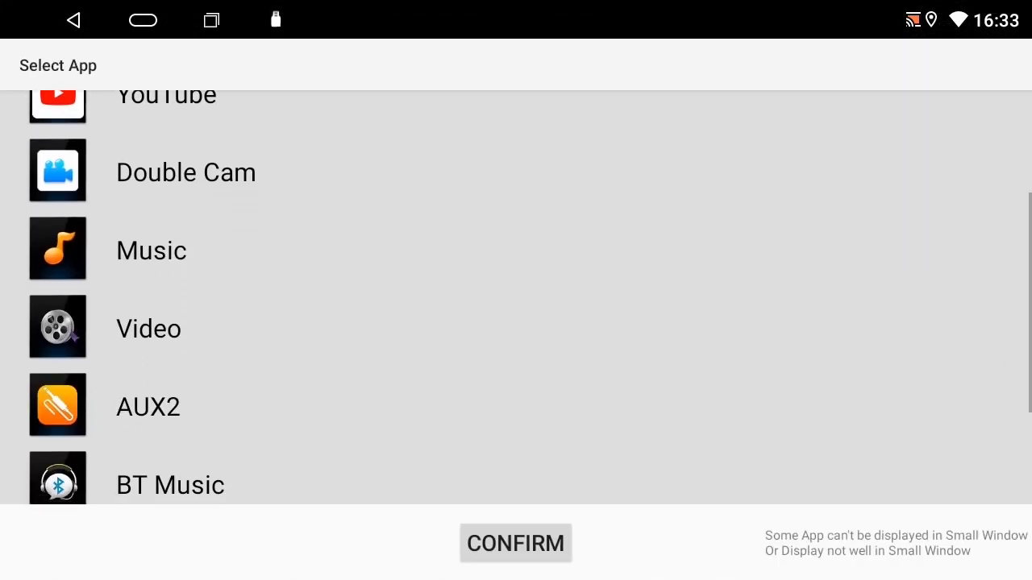
left_click(151, 250)
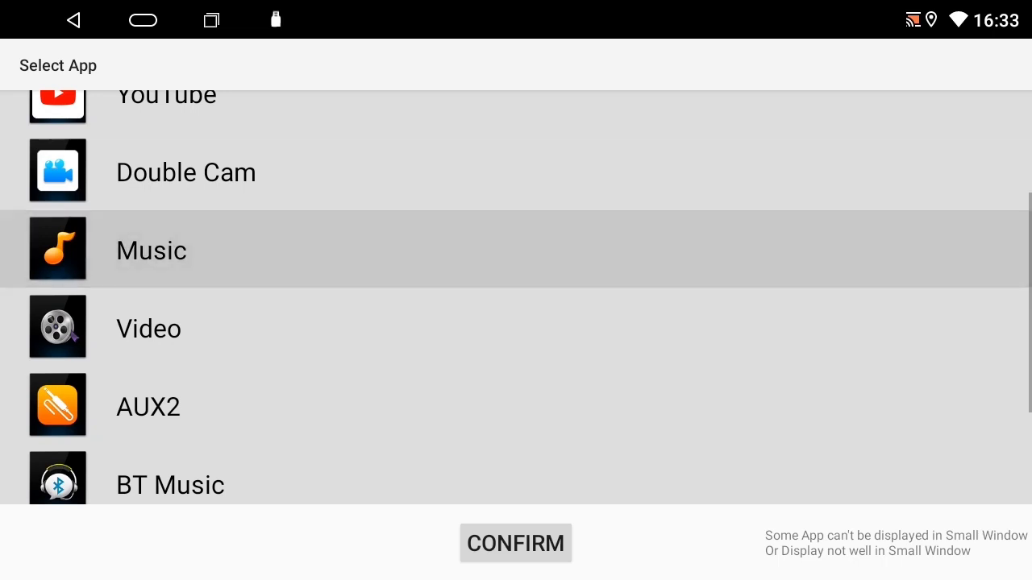
left_click(515, 543)
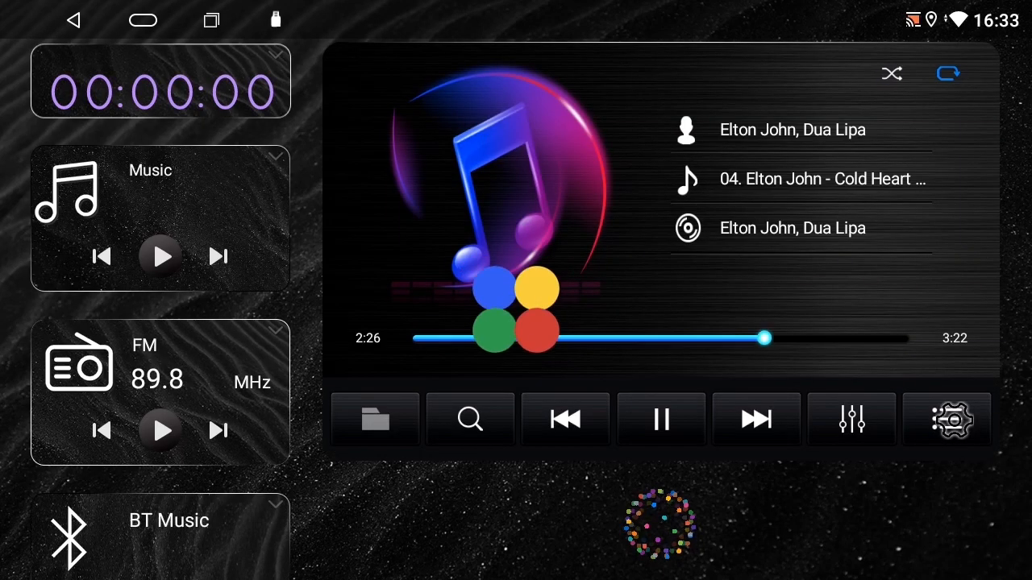